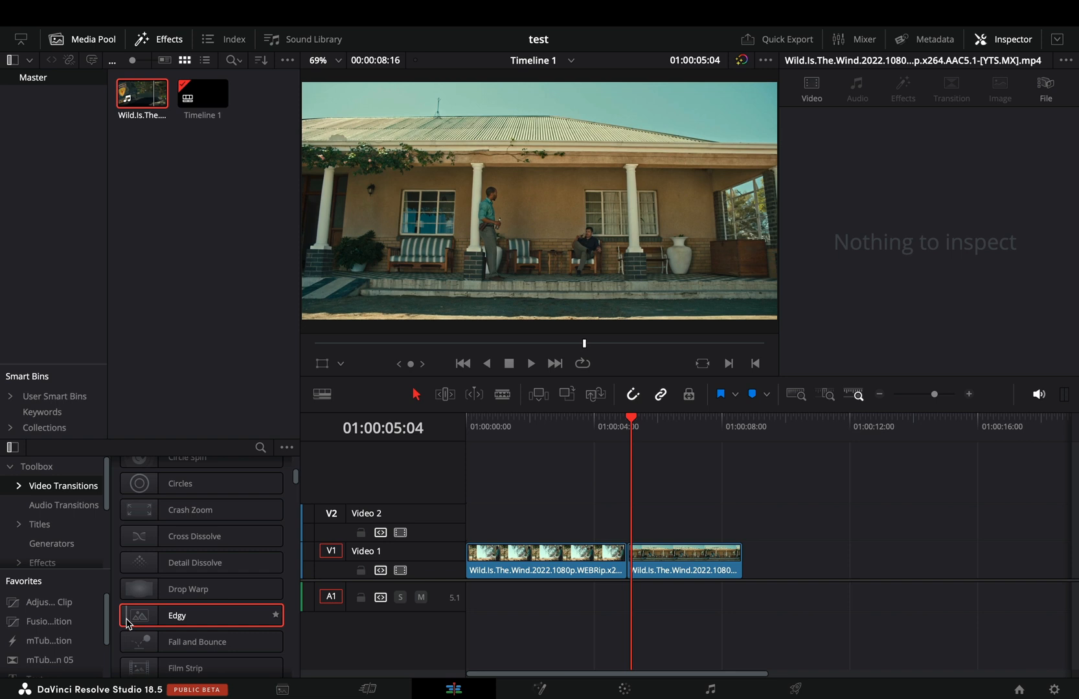
- Drop the Edgy transition onto the cut between the two Video 1 clips
{"action": "left_click_drag", "start_coordinate": [178, 616], "coordinate": [324, 596]}
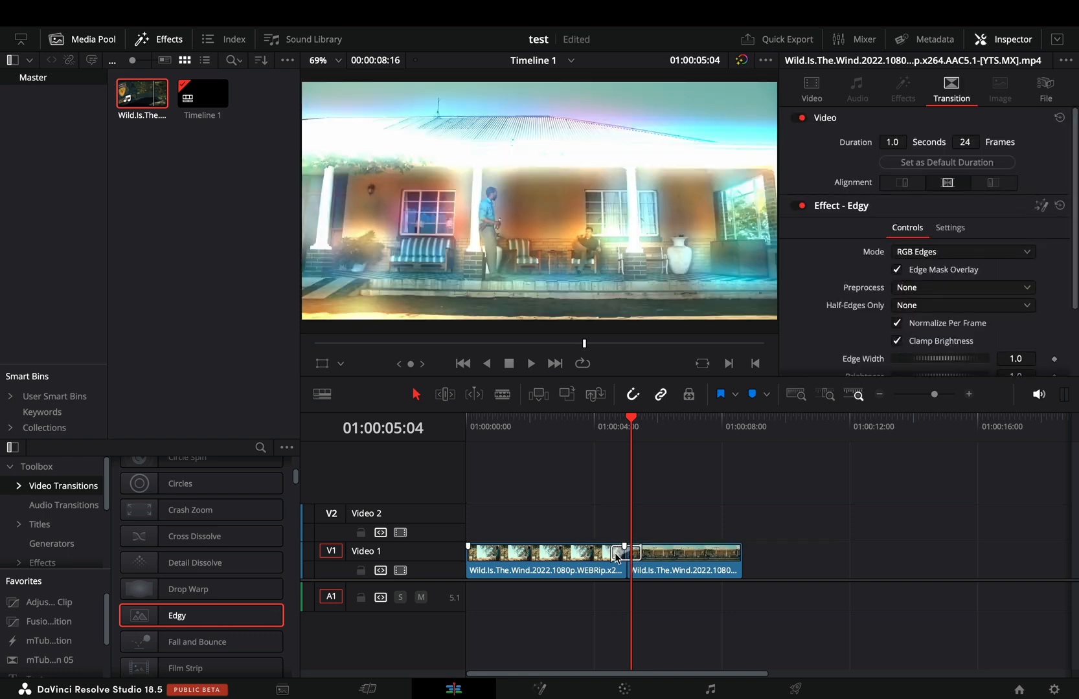
- In Fusion, set Edgy to Grayscale Edges with Edge Color red lowered for cyan edges
{"action": "left_click", "coordinate": [624, 552]}
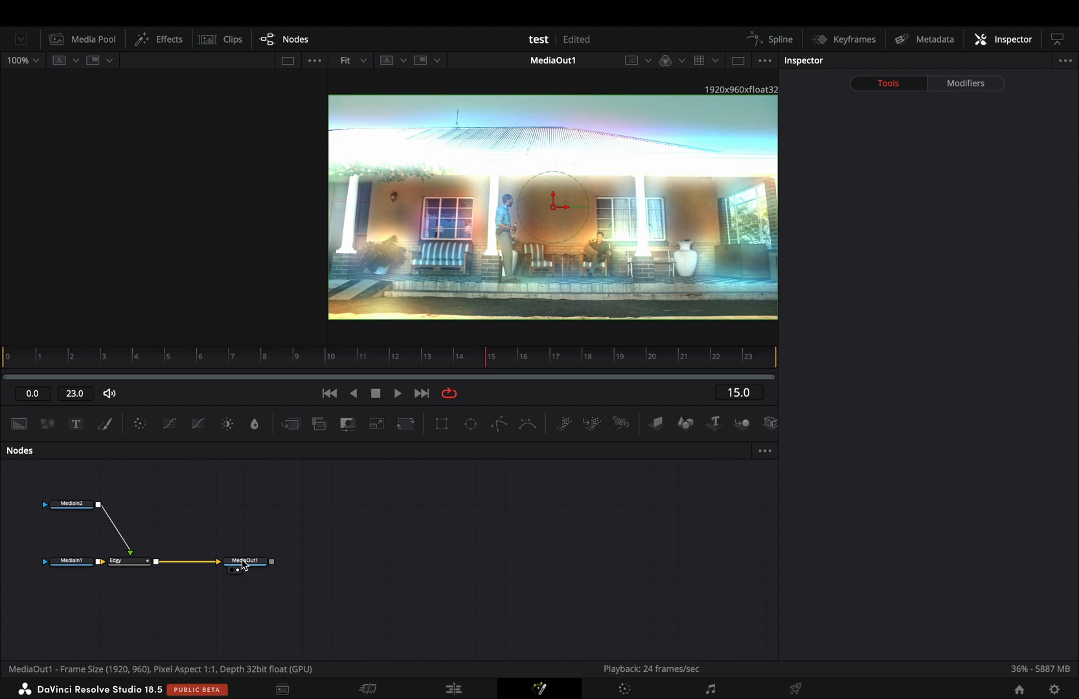
{"action": "left_click", "coordinate": [124, 561]}
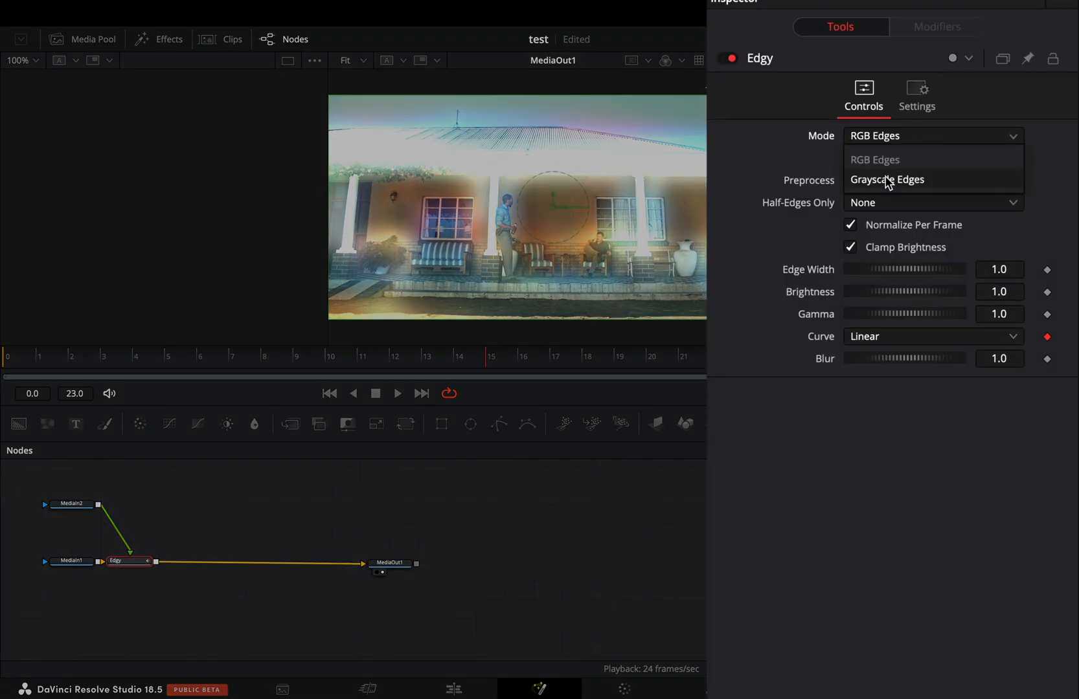
{"action": "left_click", "coordinate": [887, 180]}
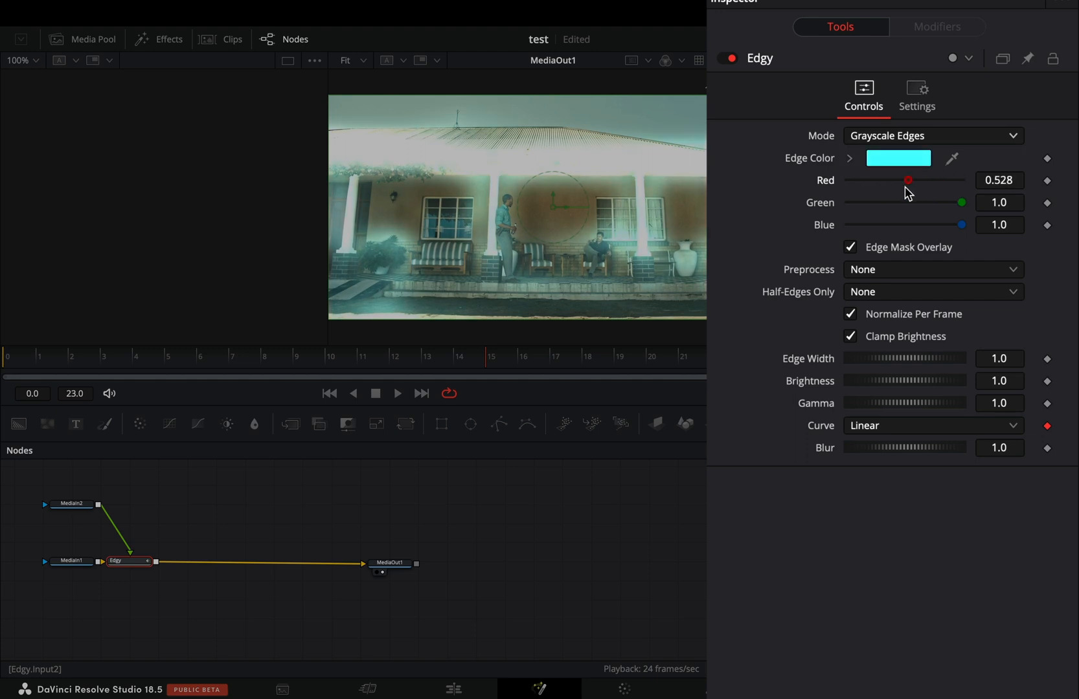
{"action": "left_click_drag", "start_coordinate": [908, 180], "coordinate": [893, 180]}
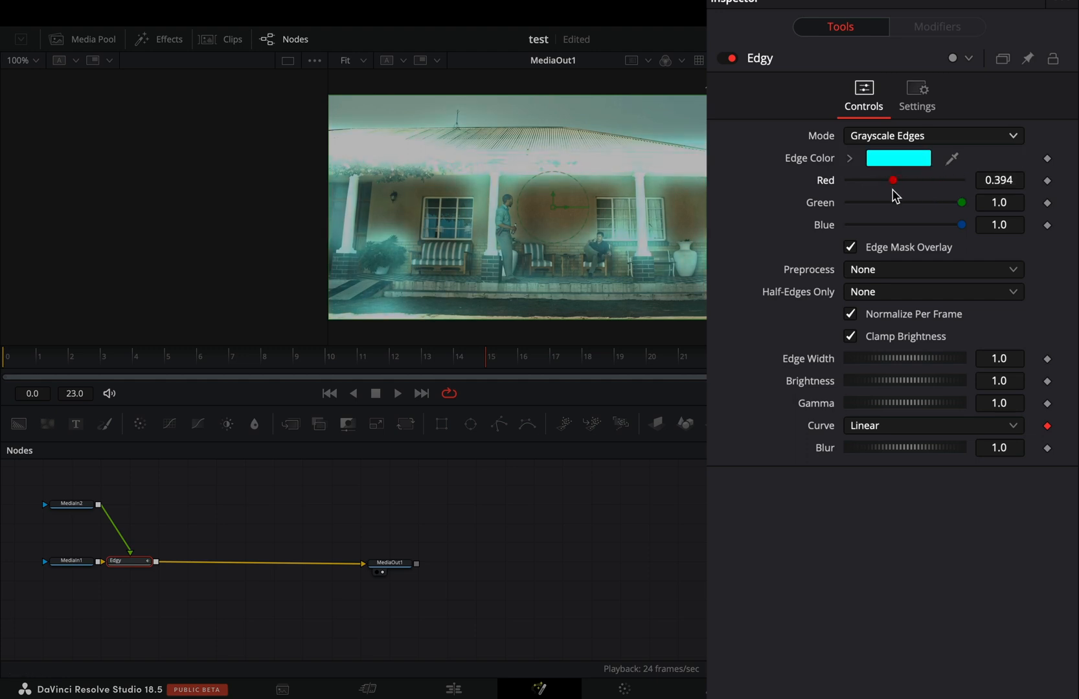
{"action": "left_click_drag", "start_coordinate": [955, 358], "coordinate": [895, 357]}
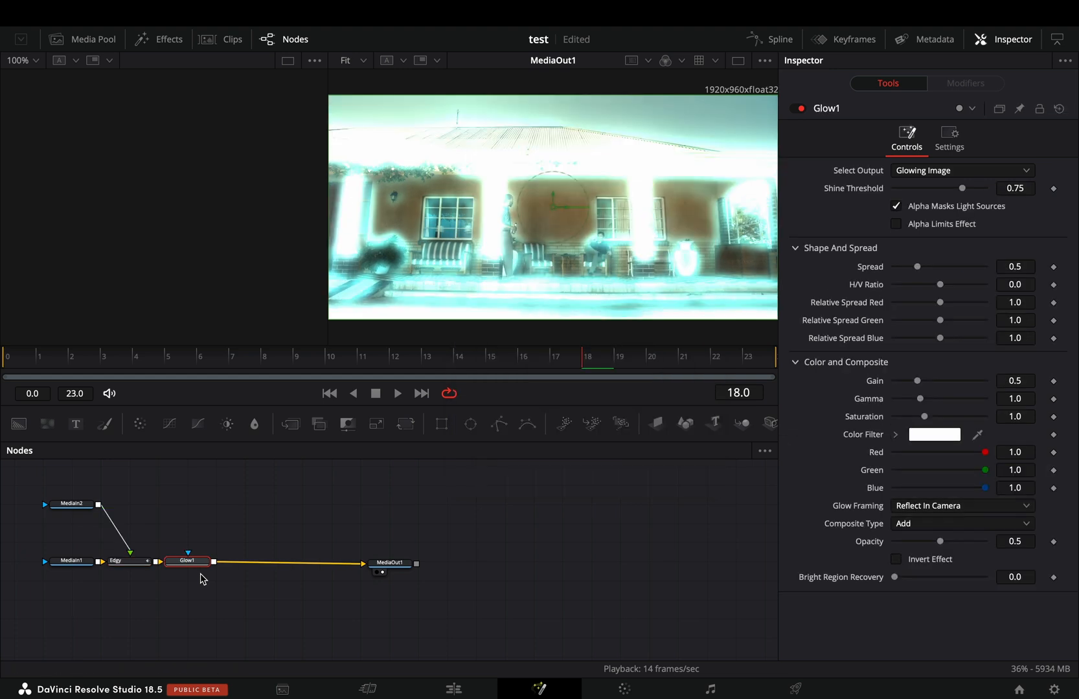
- Tint the added Glow node cyan by lowering its Color Filter red
{"action": "left_click_drag", "start_coordinate": [966, 452], "coordinate": [885, 488]}
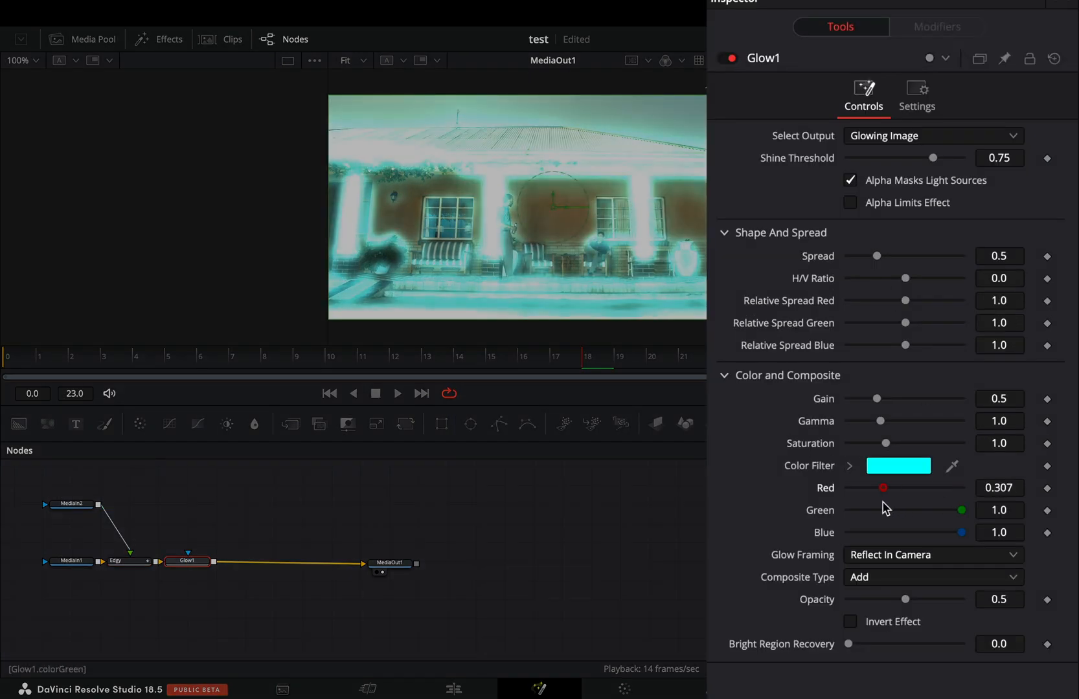
{"action": "left_click_drag", "start_coordinate": [884, 488], "coordinate": [890, 488]}
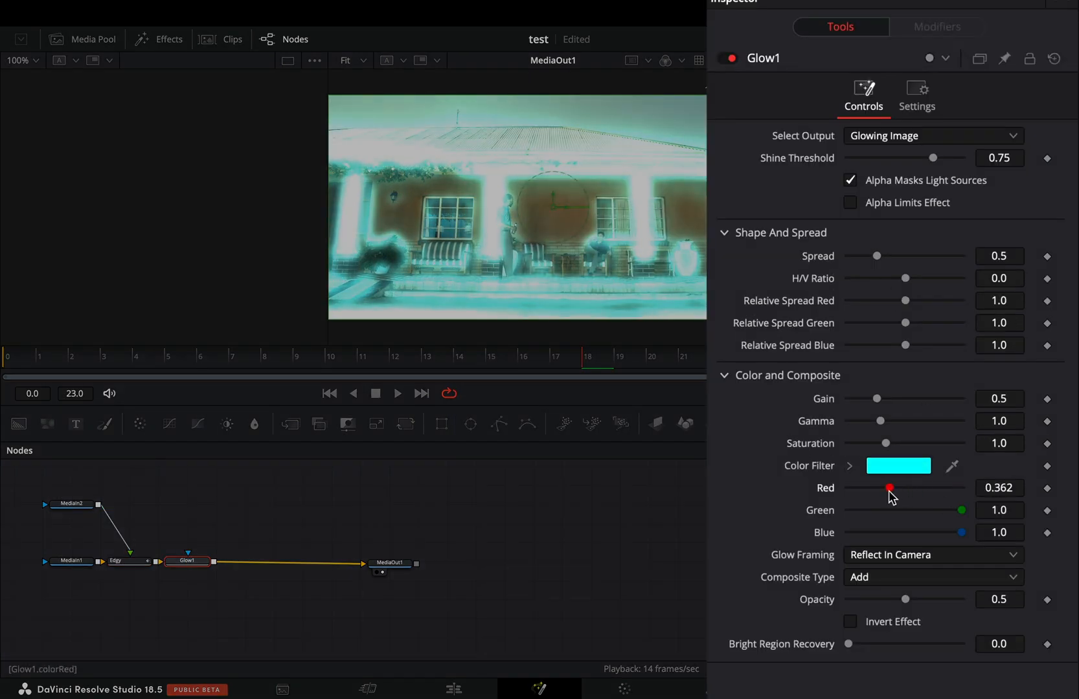
- Drive the Glow's Gain with an Anim Curves modifier and show its Modifiers settings
{"action": "right_click", "coordinate": [877, 399]}
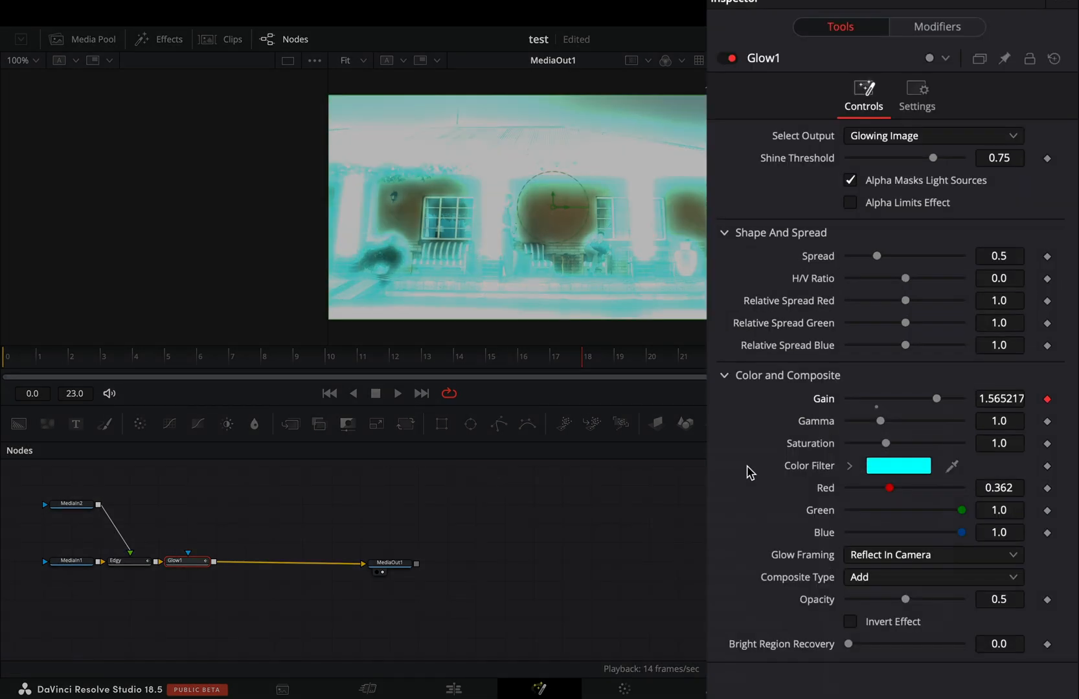
{"action": "left_click", "coordinate": [937, 26]}
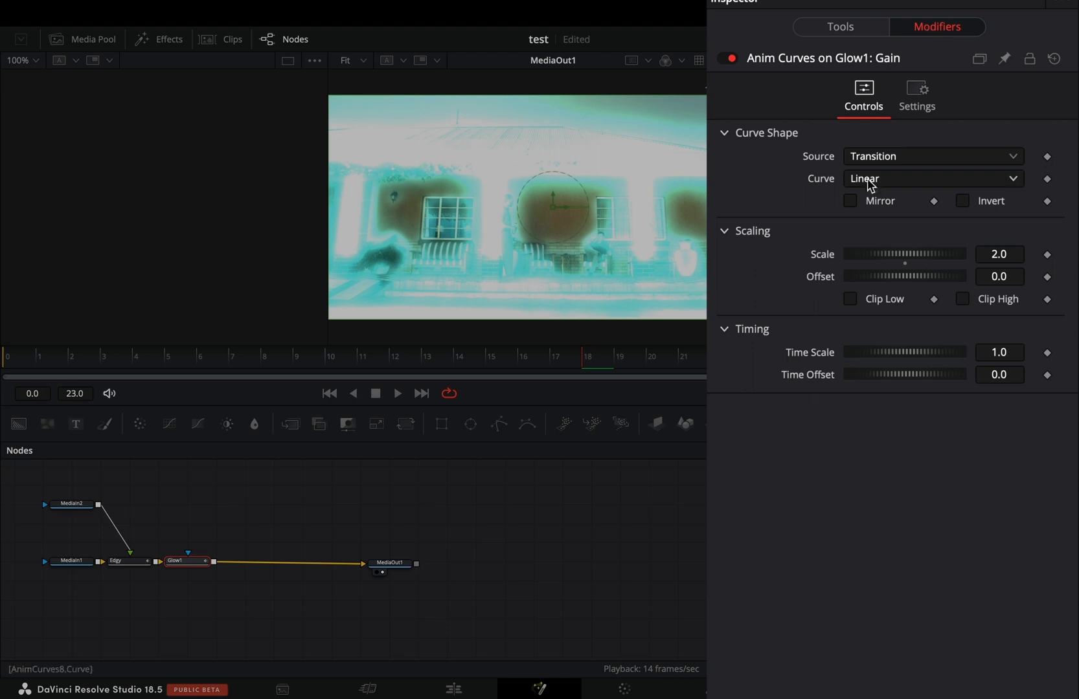